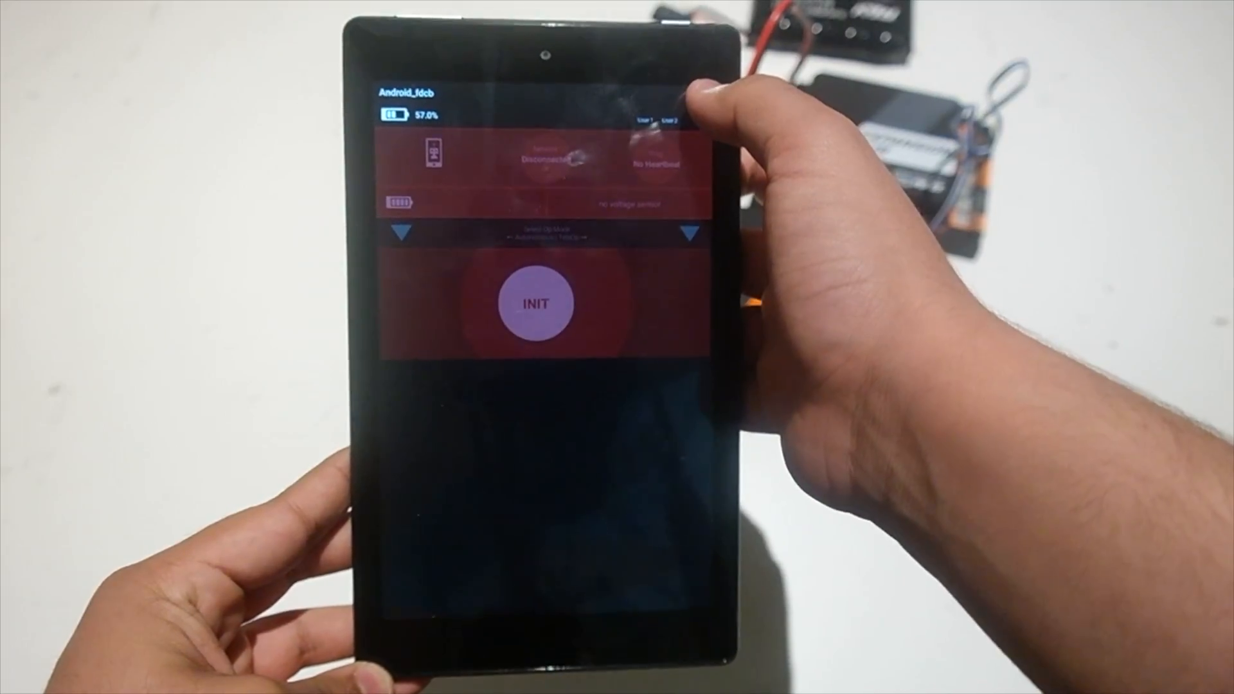
# Step: Reach the Driver Station settings page via the overflow menu's Settings entry
pyautogui.click(716, 96)
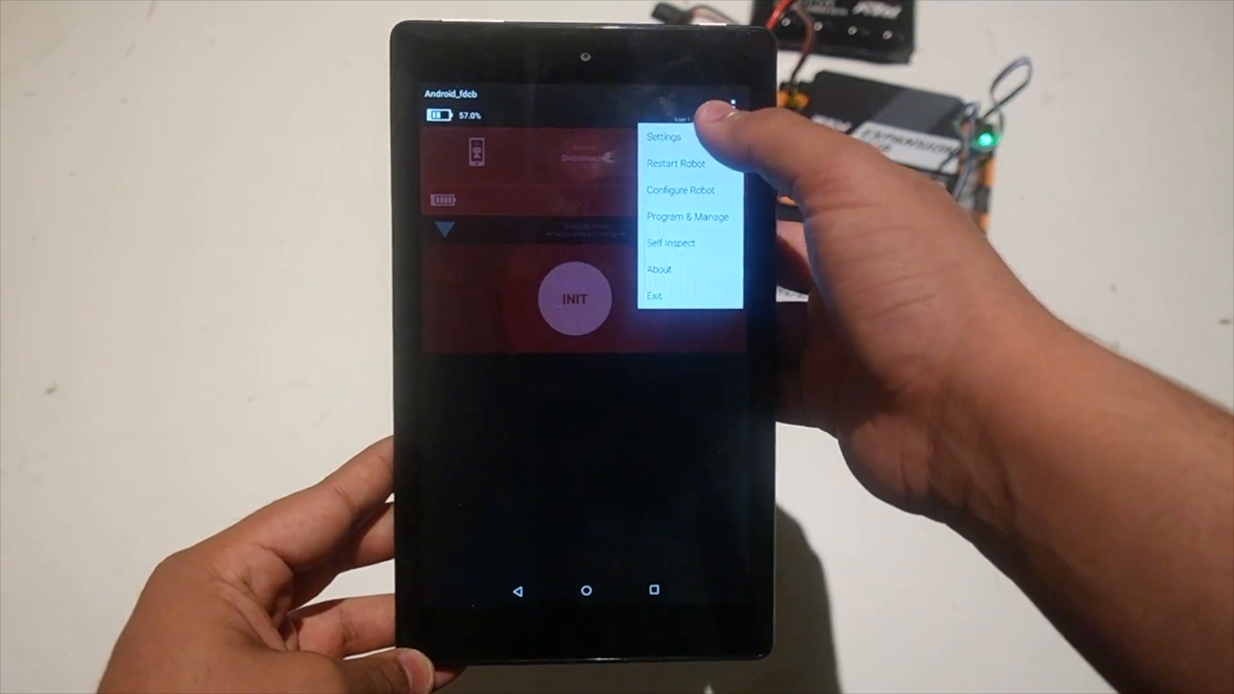
pyautogui.click(663, 136)
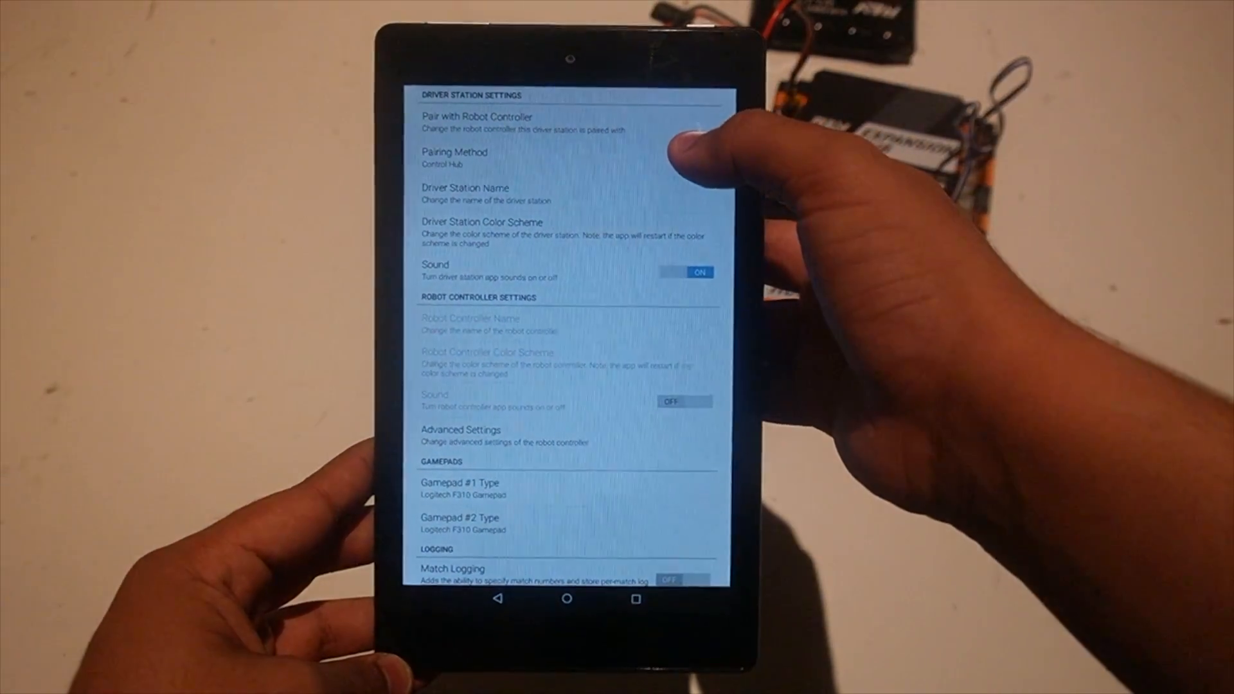
pyautogui.click(475, 116)
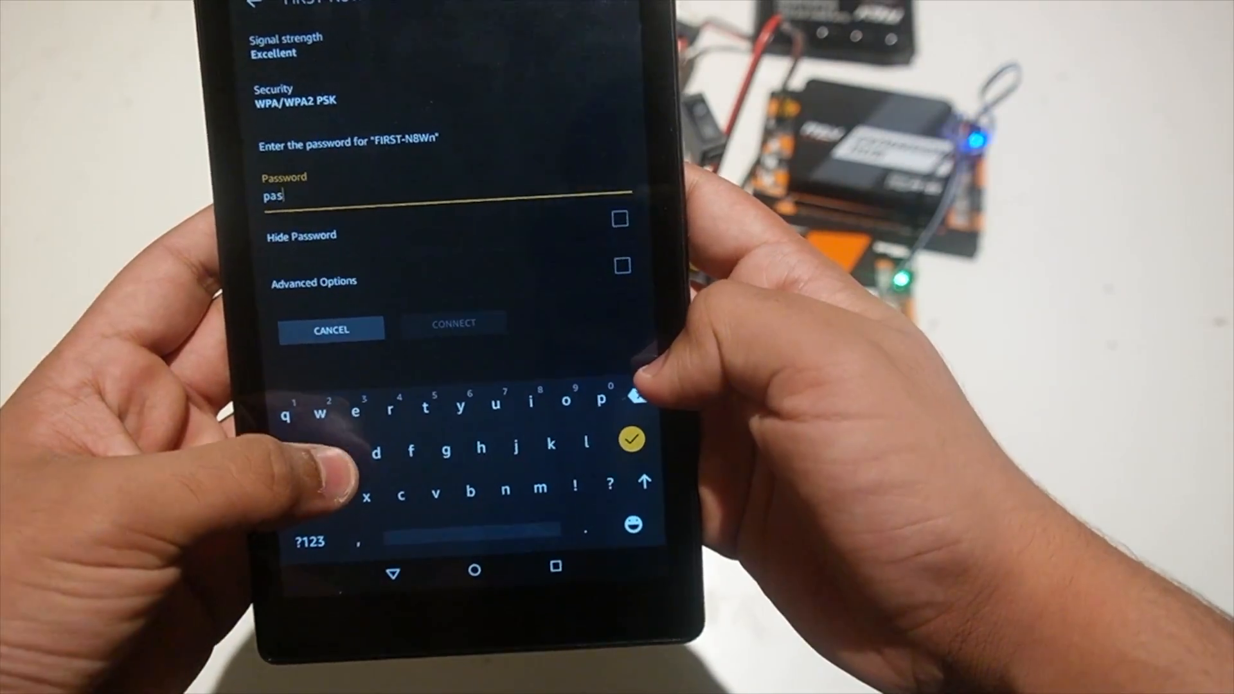
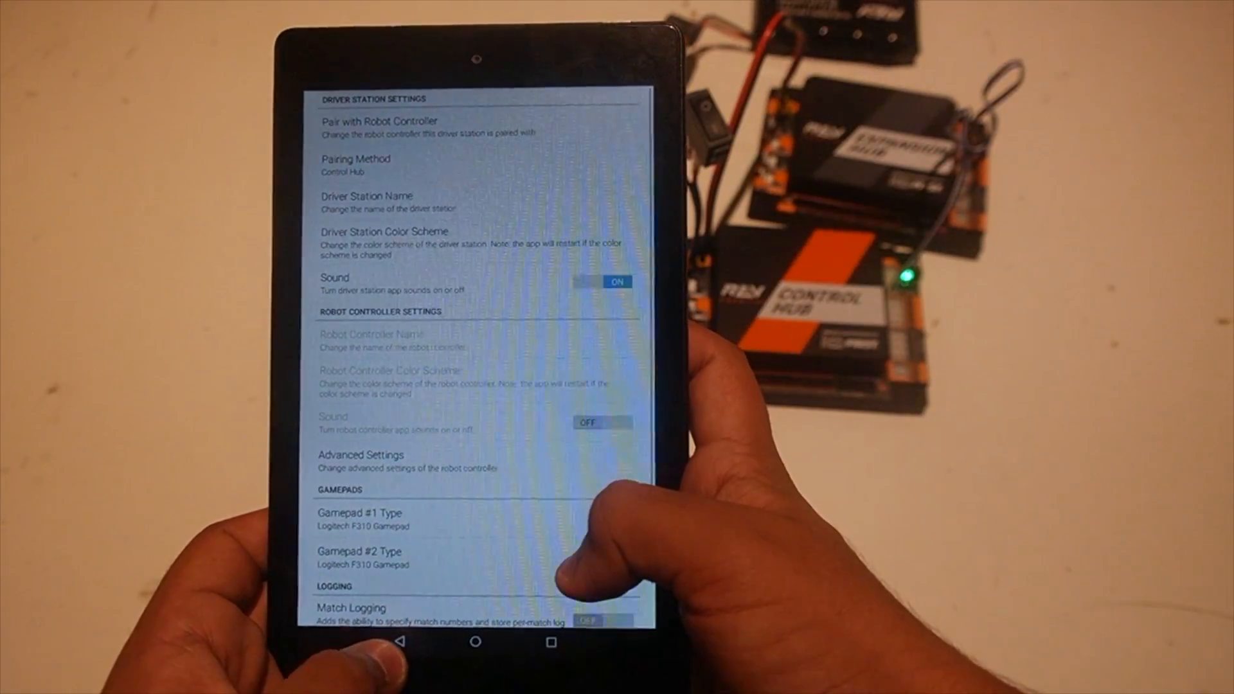
# Step: Return to the Fire OS home screen using the navigation bar's Home button
pyautogui.click(475, 640)
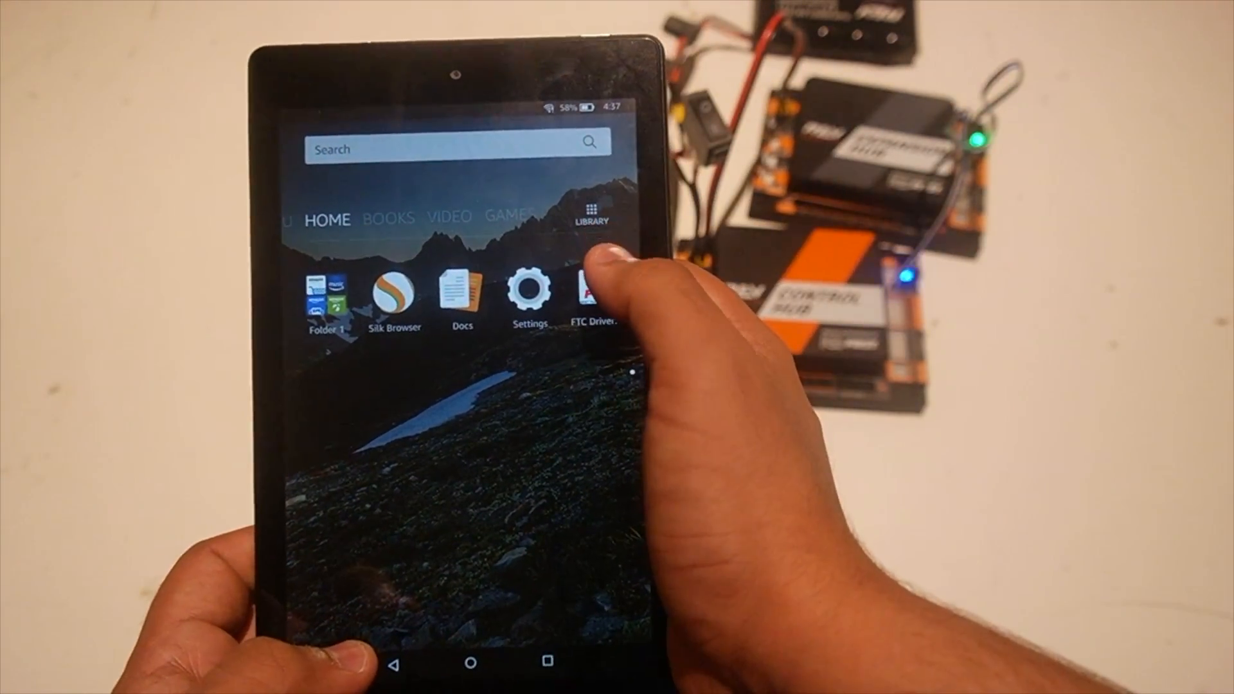